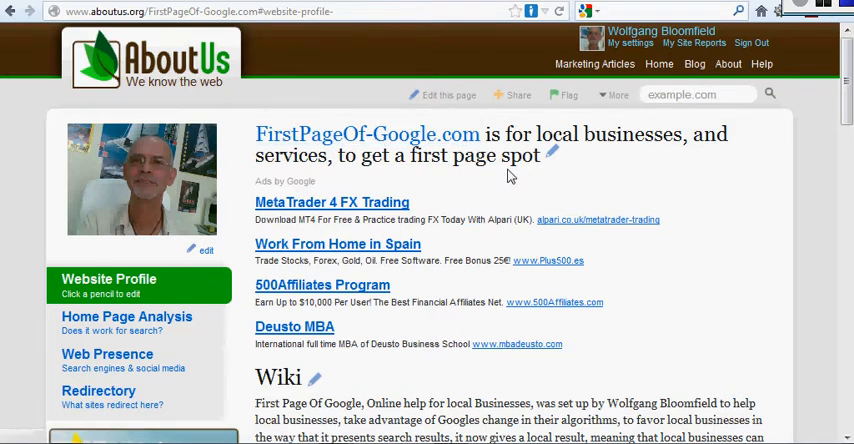
pyautogui.moveTo(688, 222)
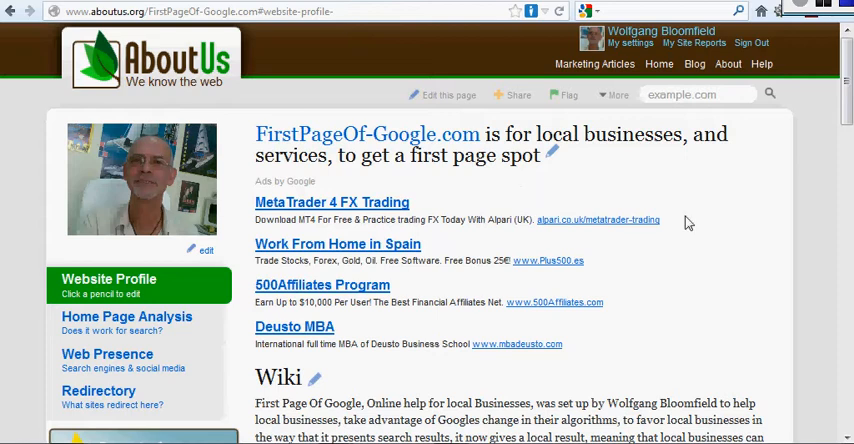
# Scroll the FirstPageOf-Google.com profile past its wiki text to the visibility analysis section.
pyautogui.scroll(-3)
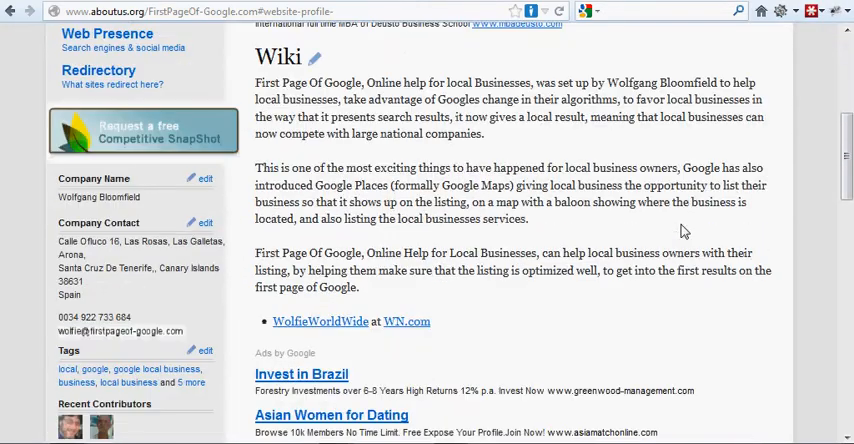
pyautogui.scroll(-3)
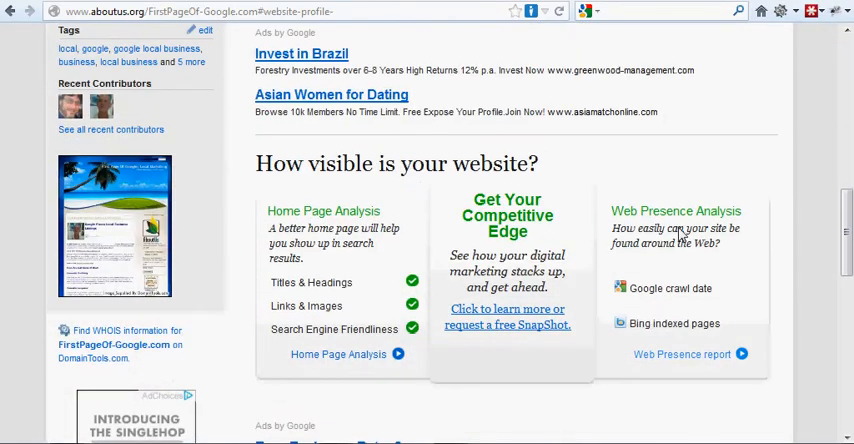
pyautogui.scroll(-3)
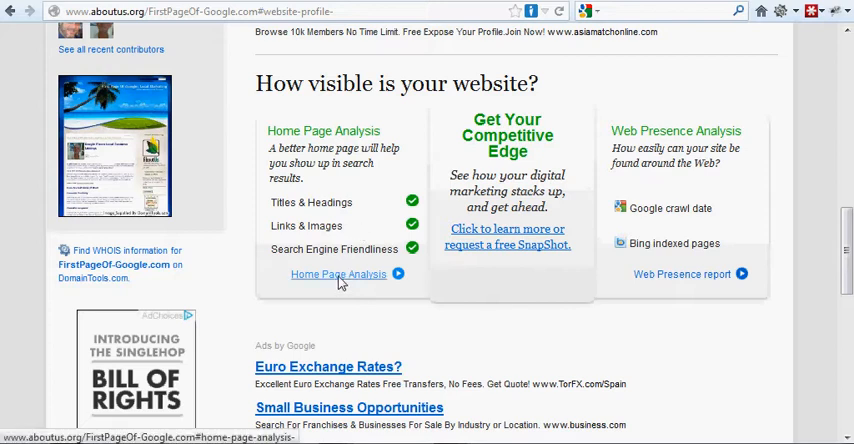
# Show the Home Page Analysis summary with titles, links and search-friendliness rated Good.
pyautogui.click(338, 274)
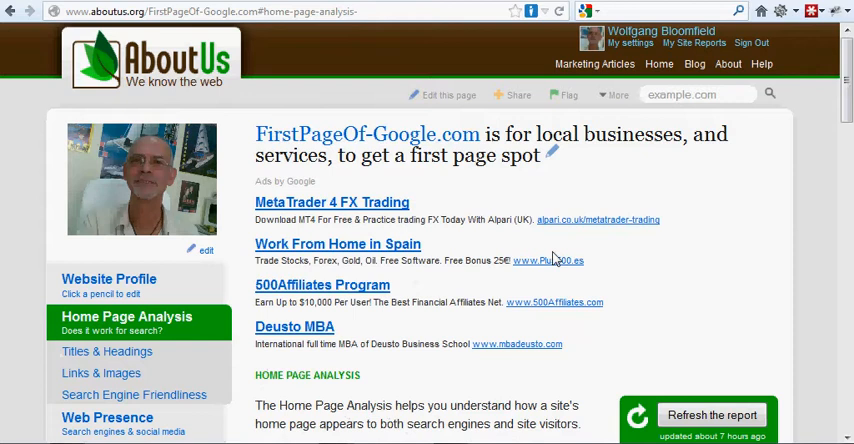
pyautogui.scroll(-3)
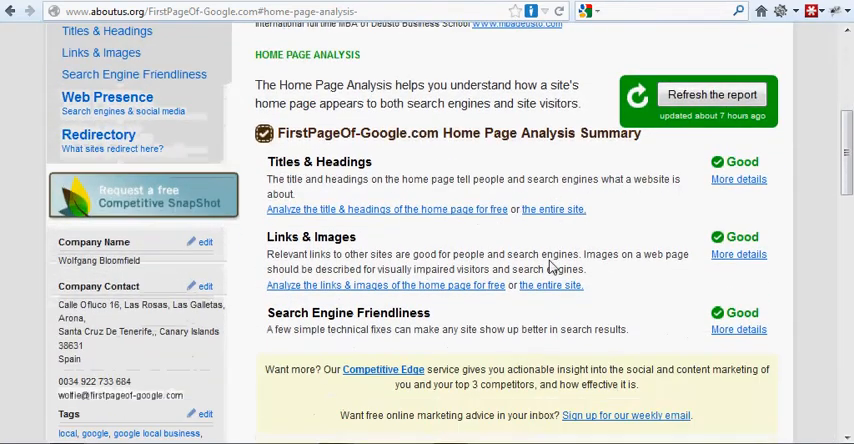
pyautogui.scroll(-3)
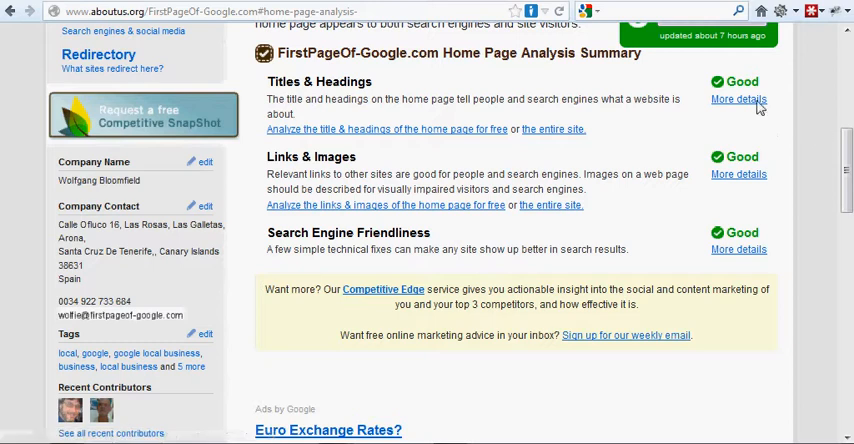
pyautogui.moveTo(738, 100)
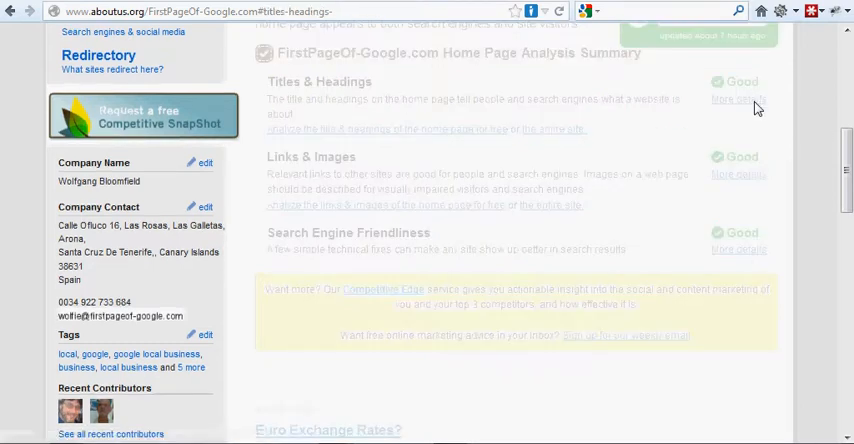
# Read through the Title, Meta Description and H1 Headings sections of the report.
pyautogui.scroll(-3)
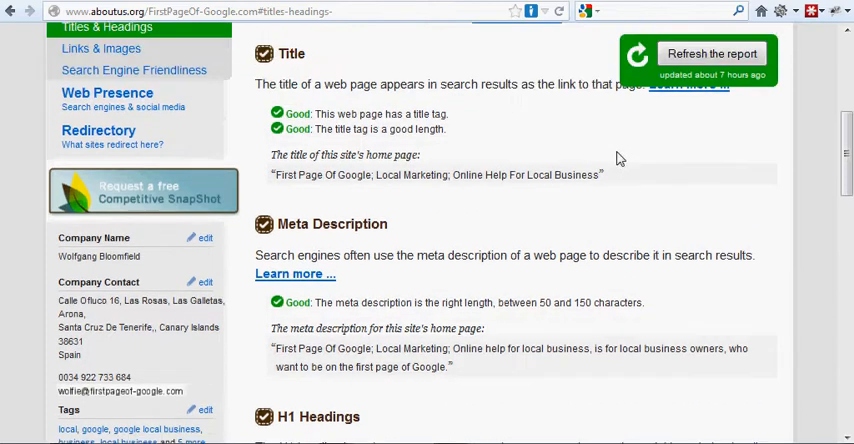
pyautogui.scroll(-3)
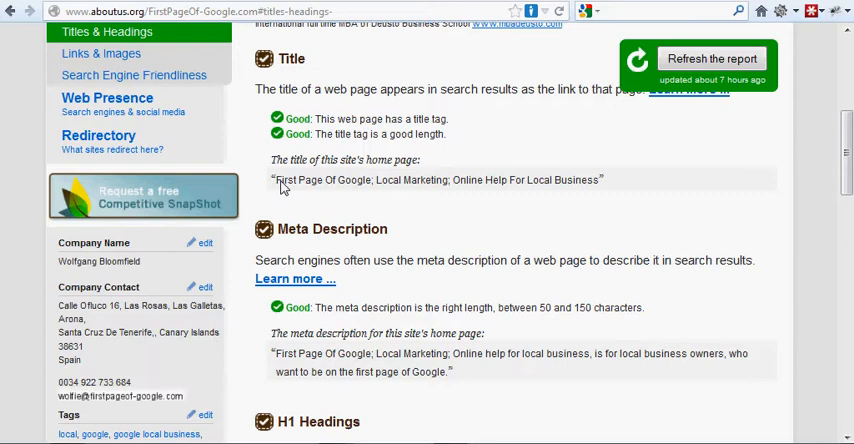
pyautogui.moveTo(488, 182)
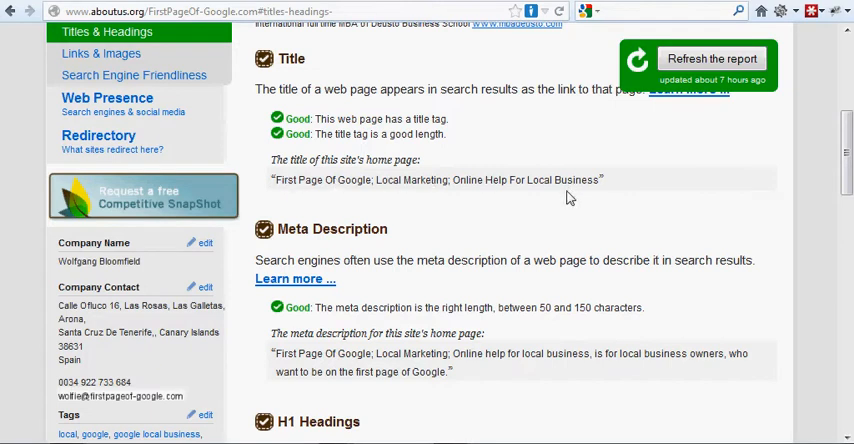
pyautogui.scroll(-3)
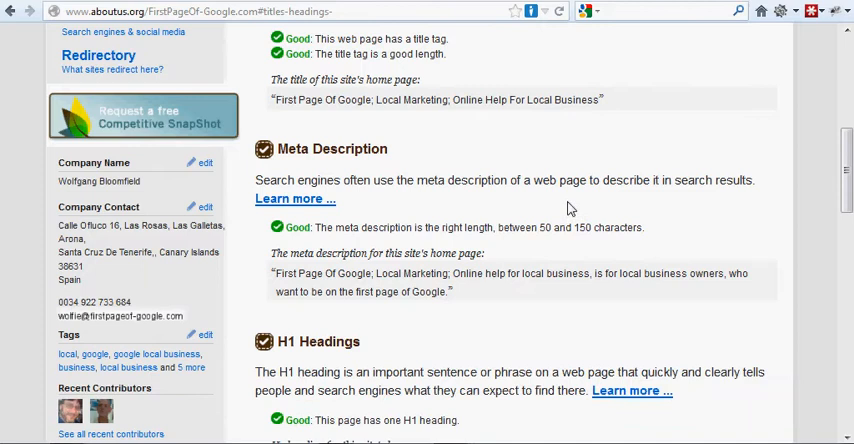
pyautogui.scroll(-3)
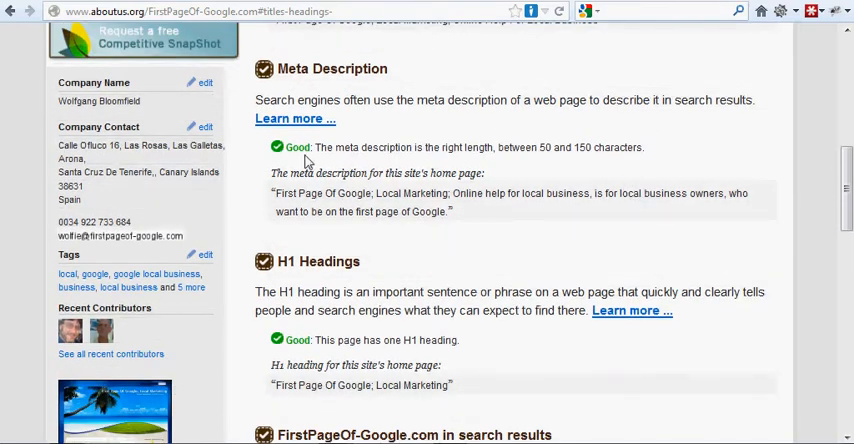
# Expand and read the 'Learn more' meta description guidance on purpose, length and content.
pyautogui.click(294, 118)
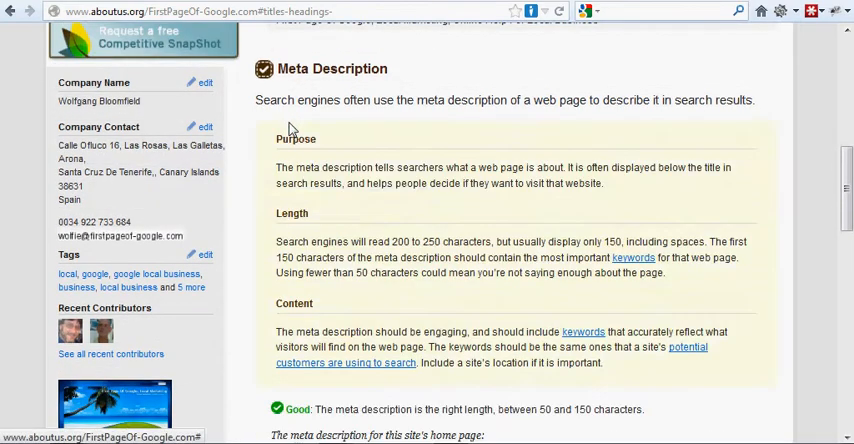
pyautogui.scroll(-3)
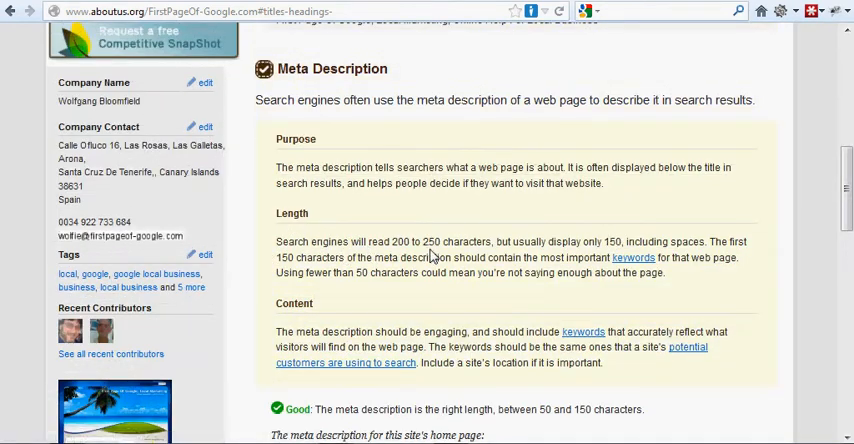
pyautogui.scroll(-3)
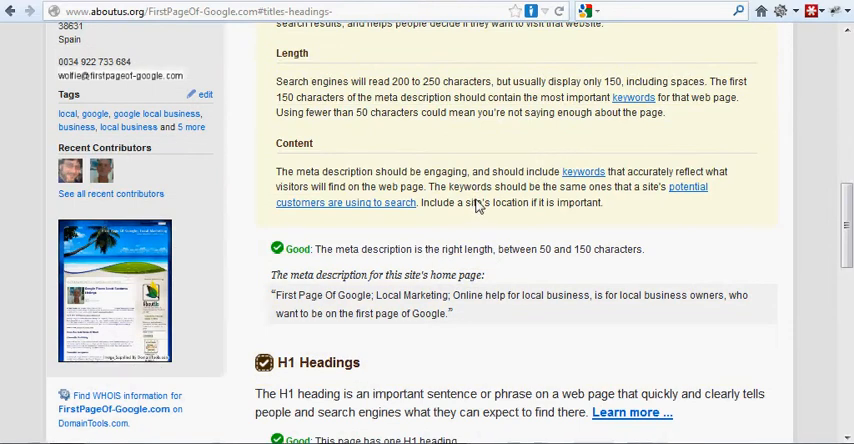
pyautogui.scroll(-3)
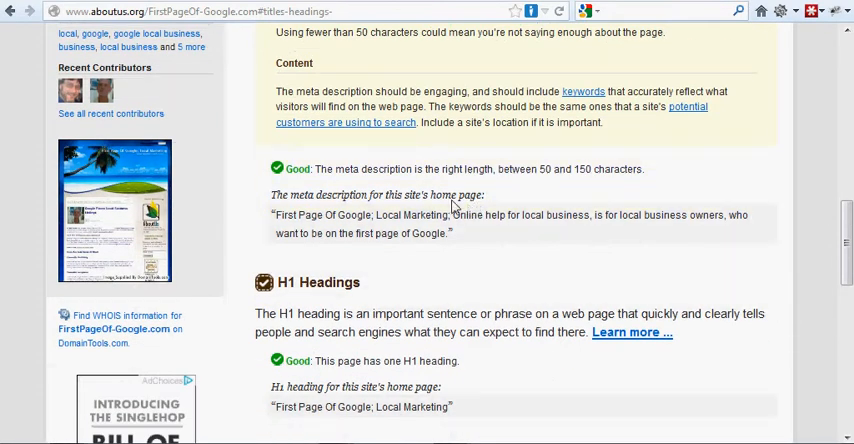
pyautogui.moveTo(564, 184)
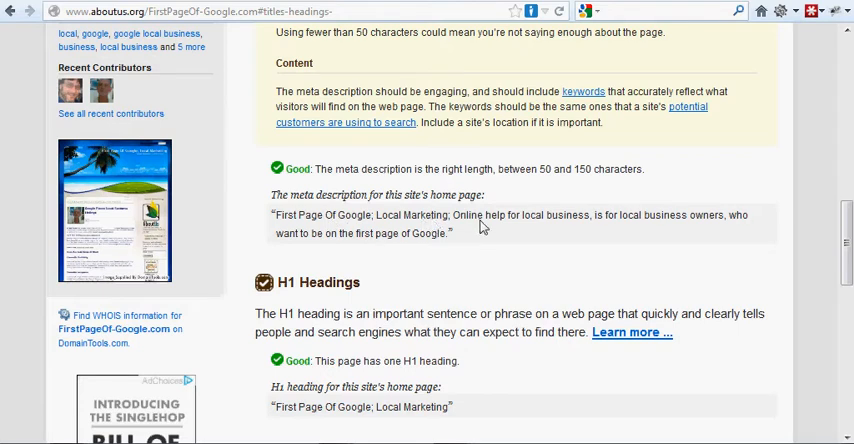
pyautogui.moveTo(620, 236)
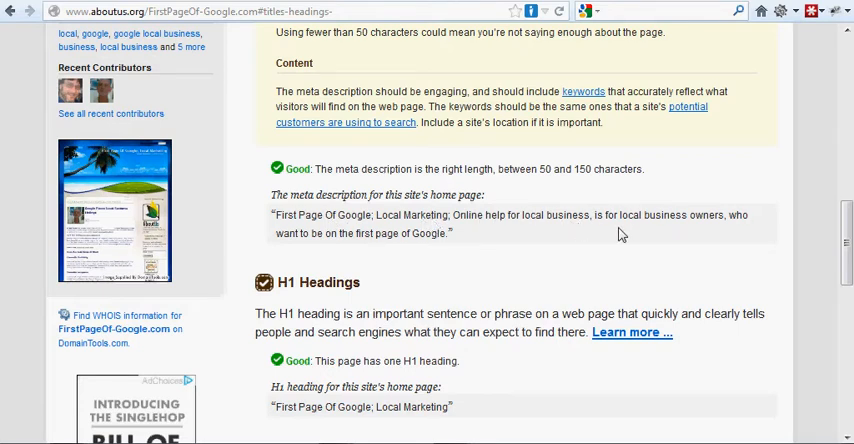
pyautogui.moveTo(710, 236)
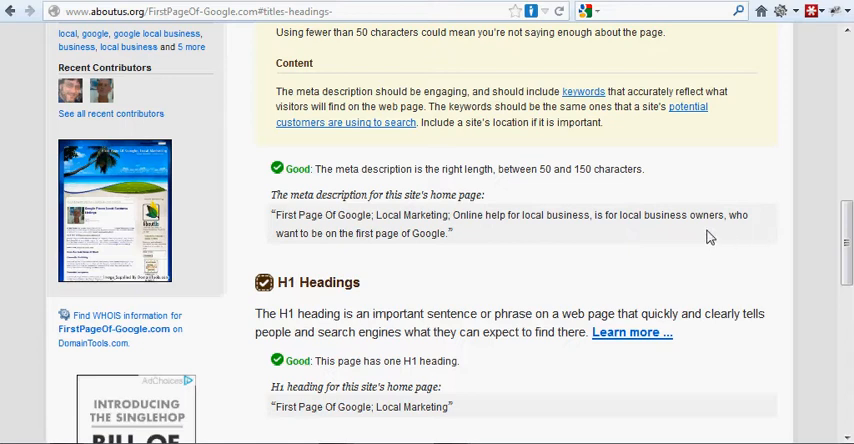
pyautogui.moveTo(436, 252)
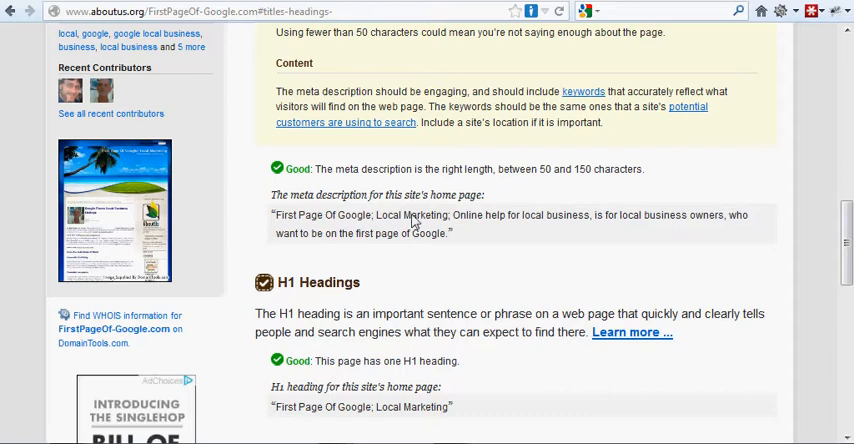
pyautogui.moveTo(356, 182)
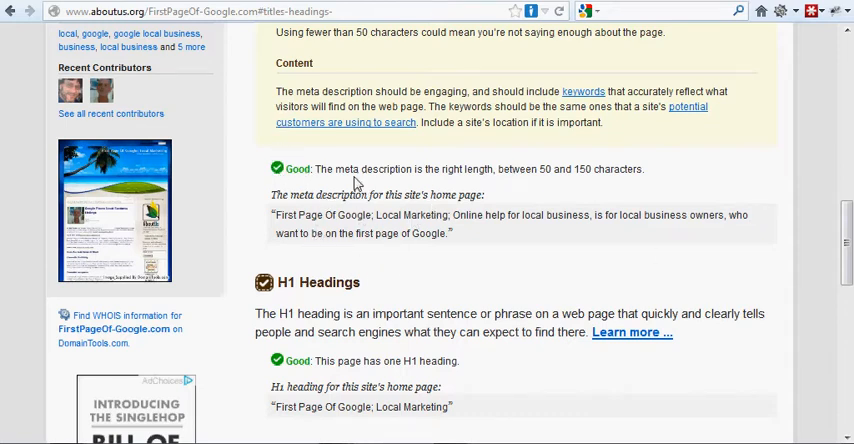
pyautogui.scroll(-3)
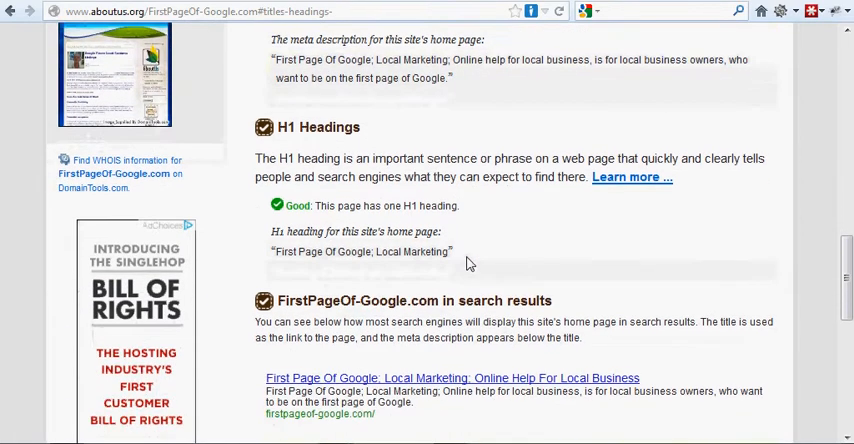
pyautogui.scroll(-3)
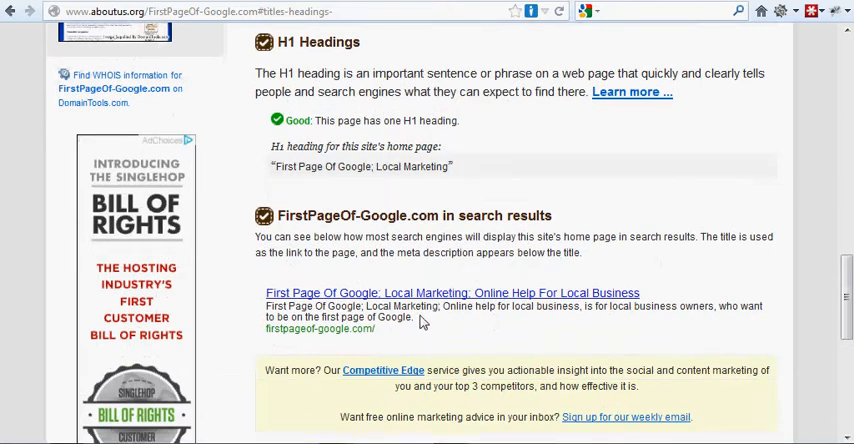
pyautogui.moveTo(488, 320)
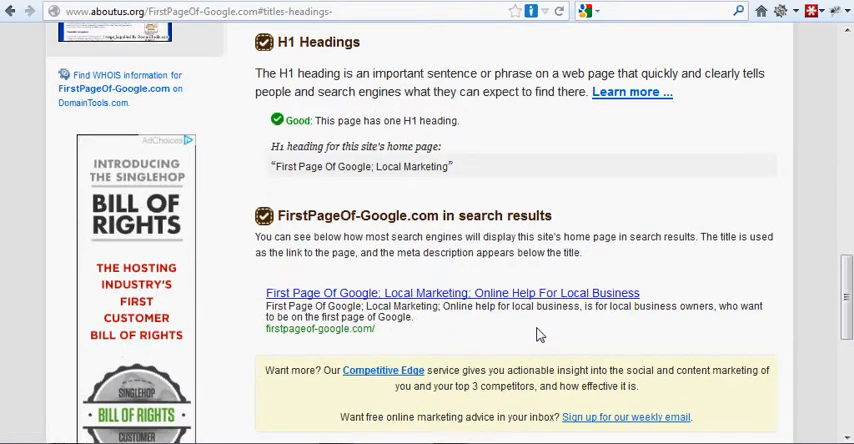
pyautogui.scroll(-3)
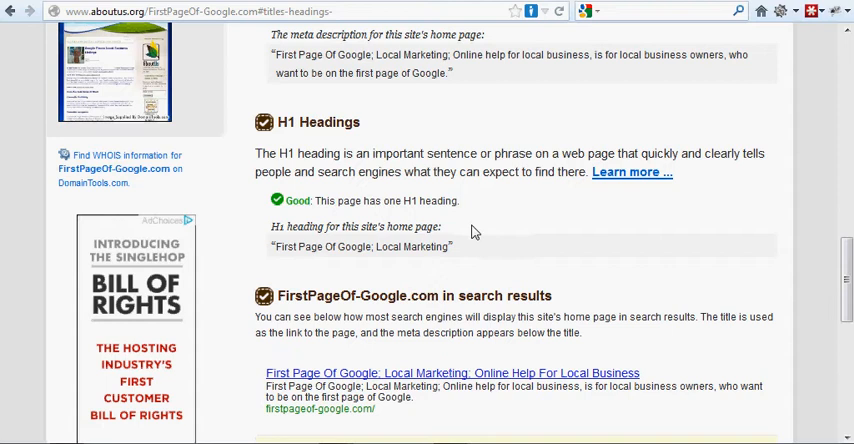
pyautogui.moveTo(352, 276)
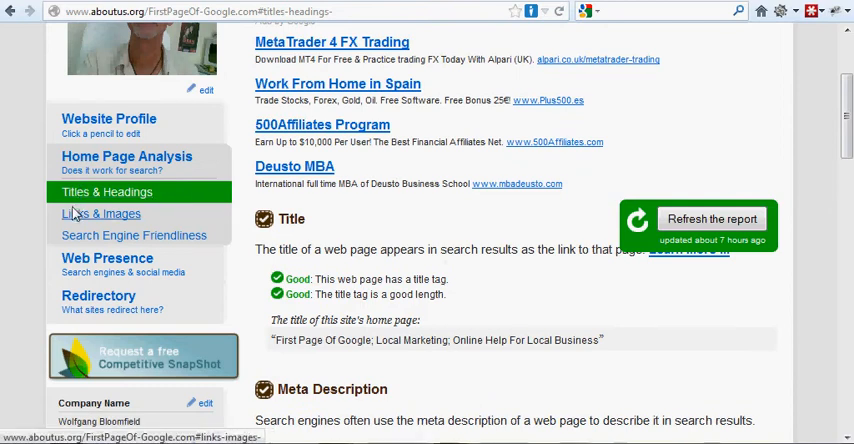
# Show the Links & Images report and scroll through Sites You Link To.
pyautogui.click(100, 212)
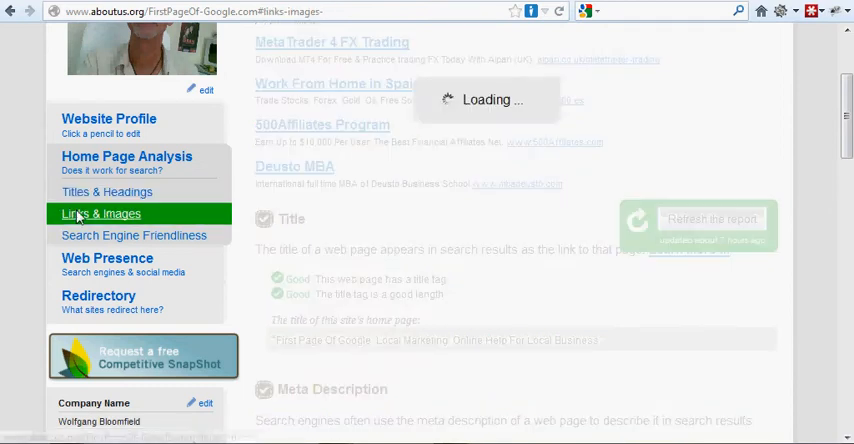
pyautogui.click(100, 212)
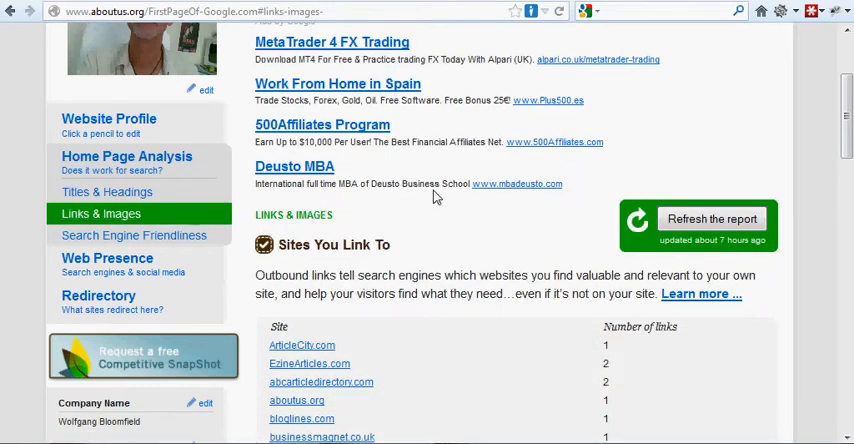
pyautogui.scroll(-3)
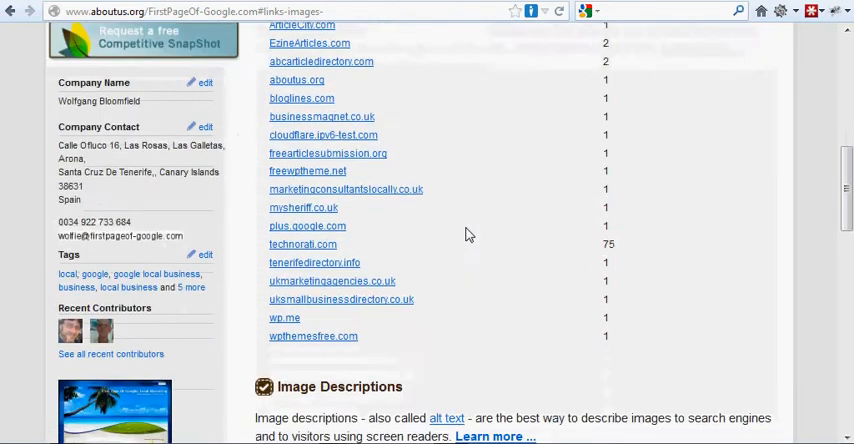
pyautogui.moveTo(460, 248)
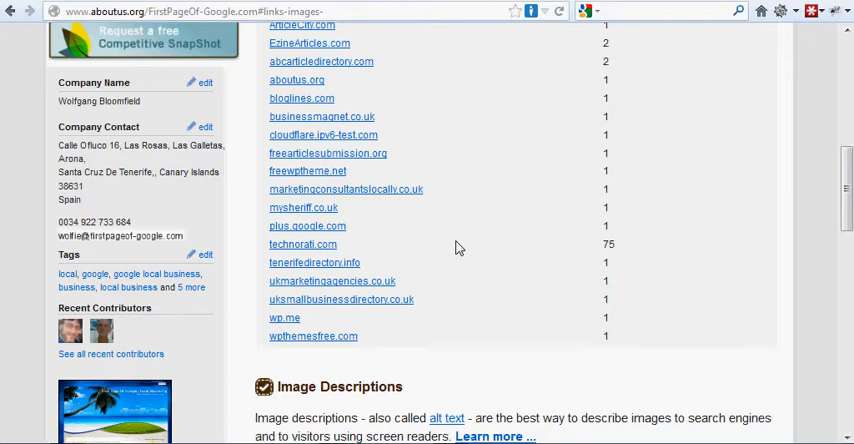
pyautogui.moveTo(446, 272)
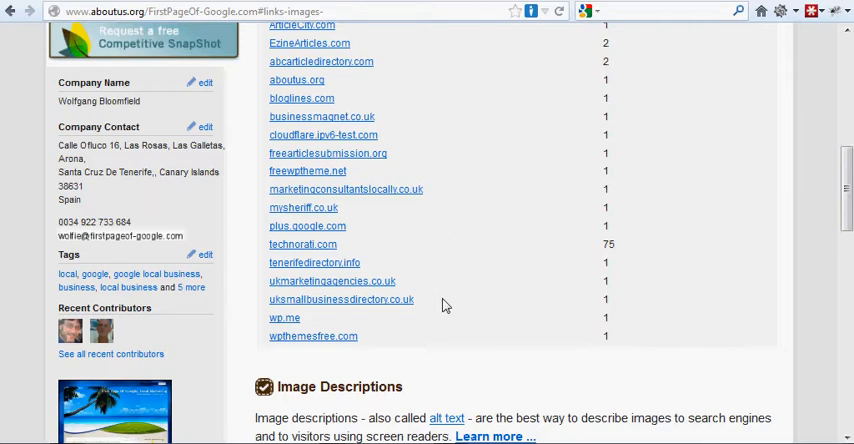
pyautogui.scroll(3)
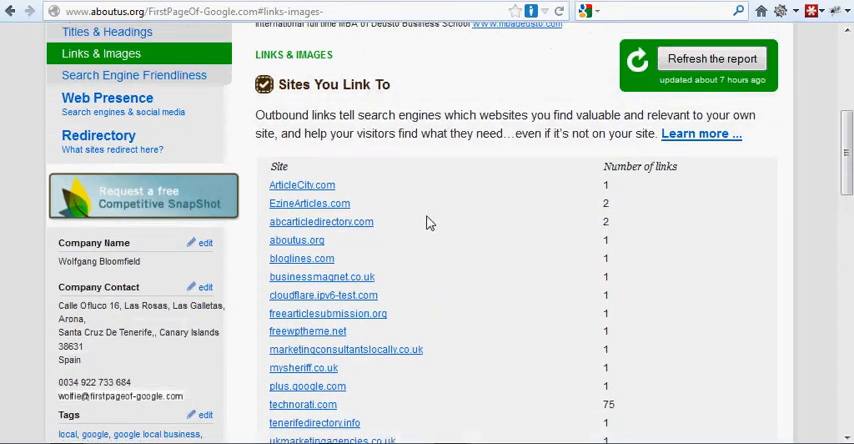
pyautogui.scroll(-3)
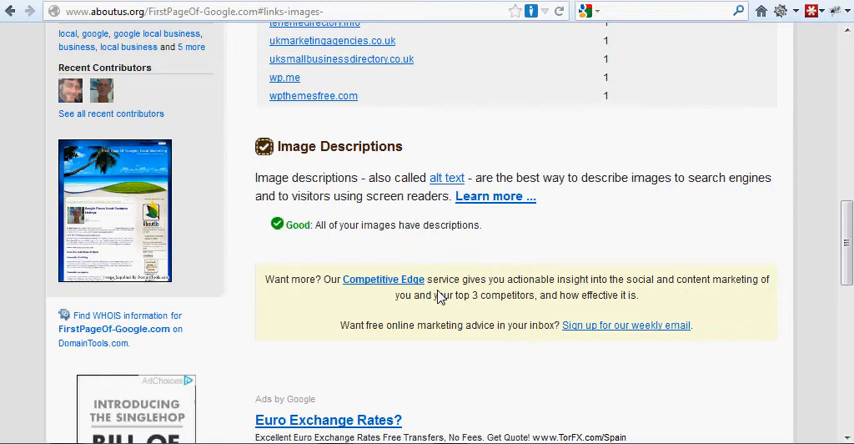
pyautogui.moveTo(488, 196)
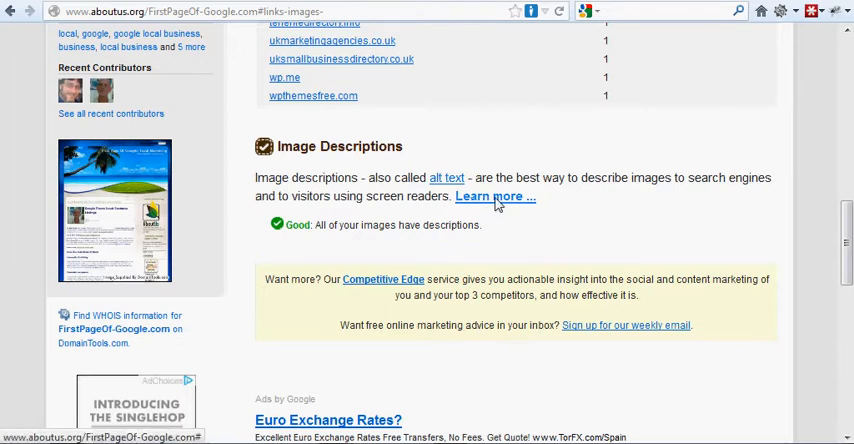
# Expand and read the Image Descriptions guidance on why they matter.
pyautogui.click(494, 196)
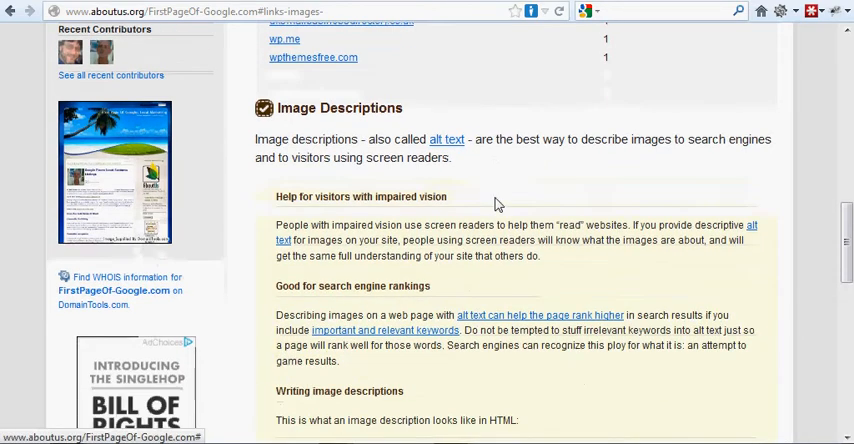
pyautogui.scroll(-3)
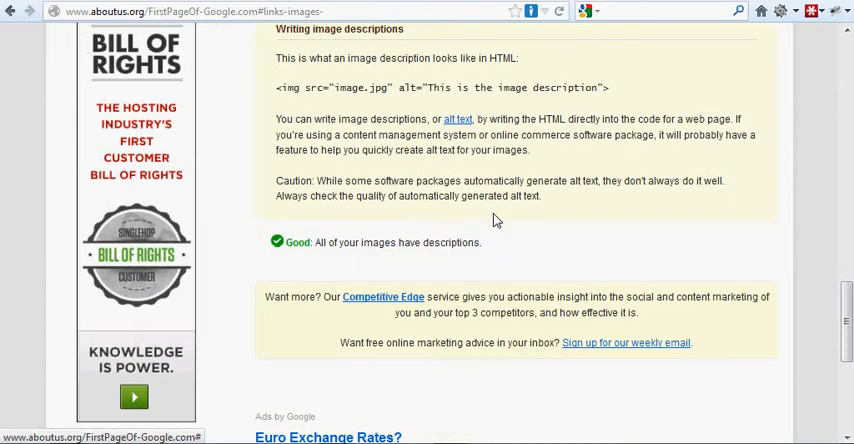
pyautogui.scroll(-3)
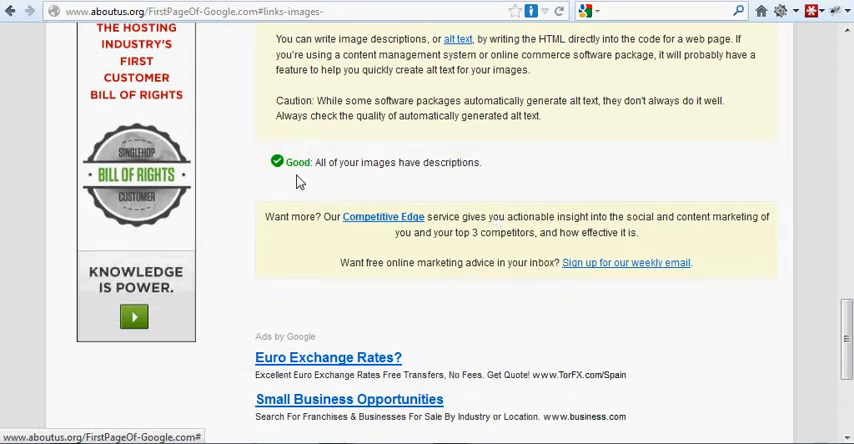
pyautogui.moveTo(514, 180)
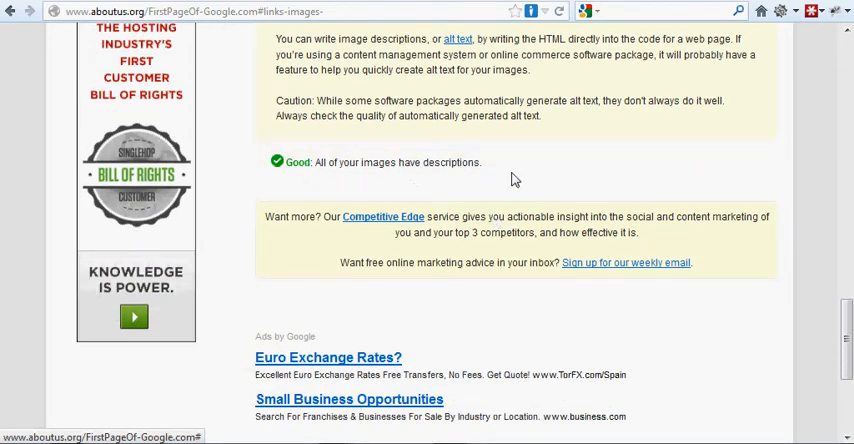
pyautogui.scroll(3)
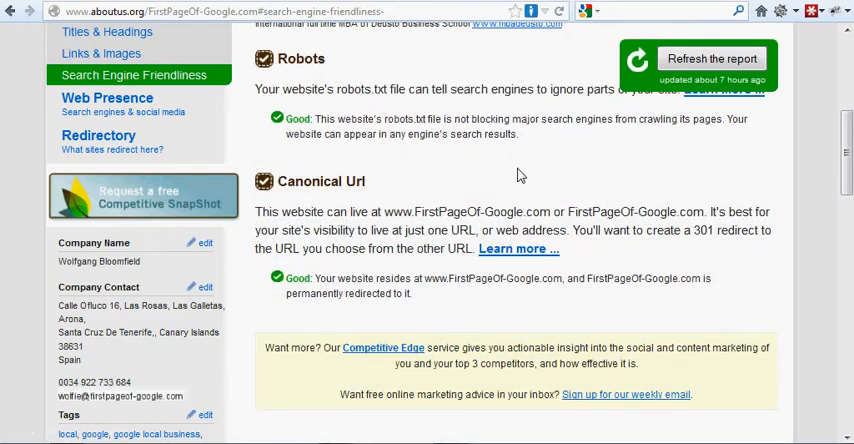
pyautogui.moveTo(490, 182)
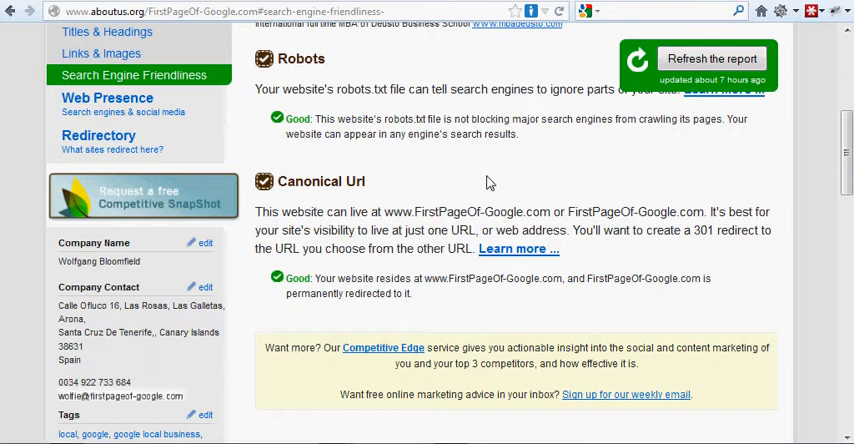
pyautogui.moveTo(392, 180)
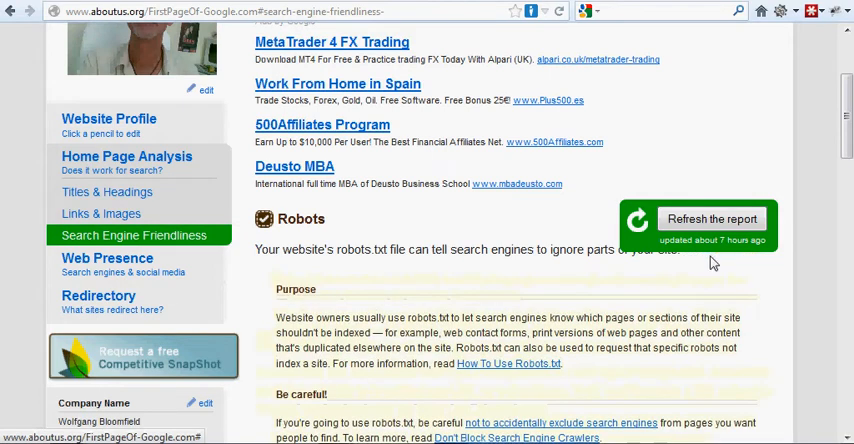
# Scroll past the robots.txt guidance down to the Canonical Url check result.
pyautogui.scroll(-3)
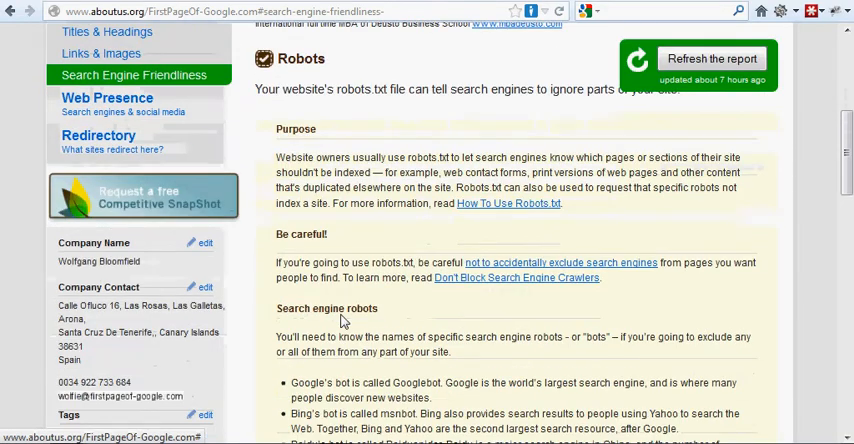
pyautogui.scroll(-3)
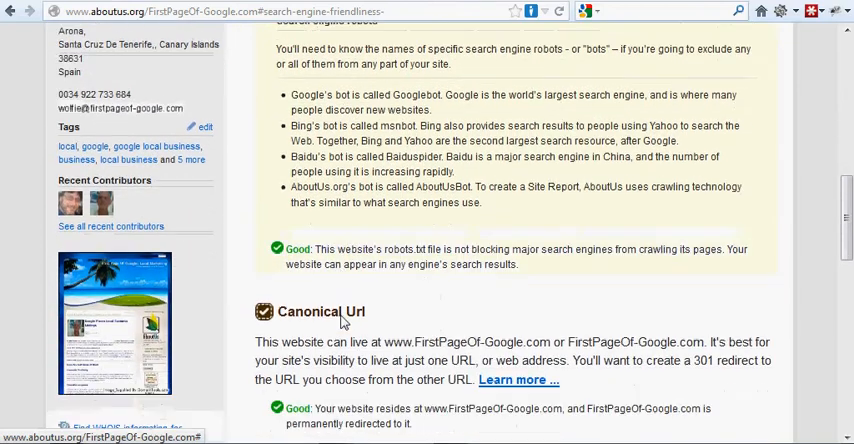
pyautogui.scroll(-3)
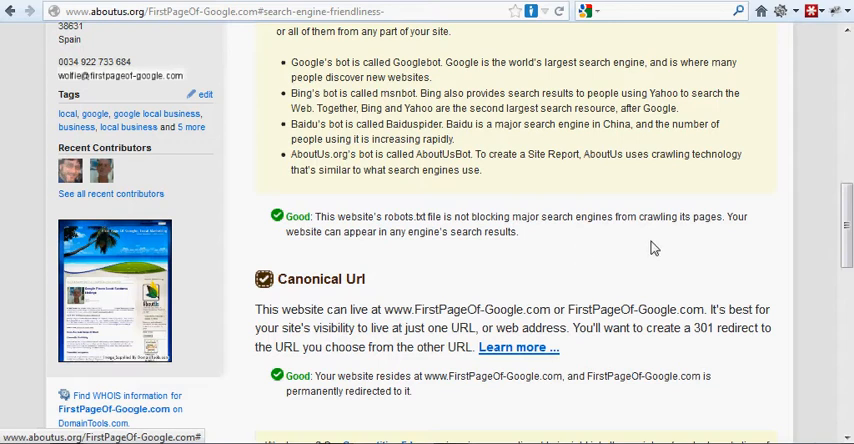
pyautogui.scroll(-3)
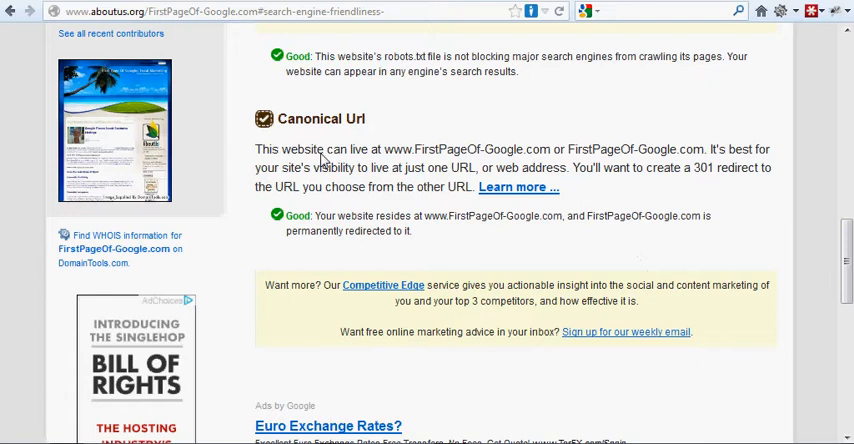
pyautogui.moveTo(348, 172)
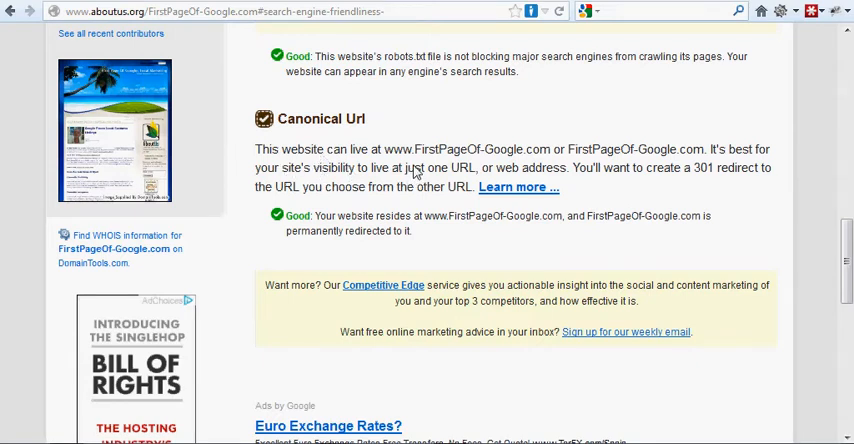
pyautogui.moveTo(416, 168)
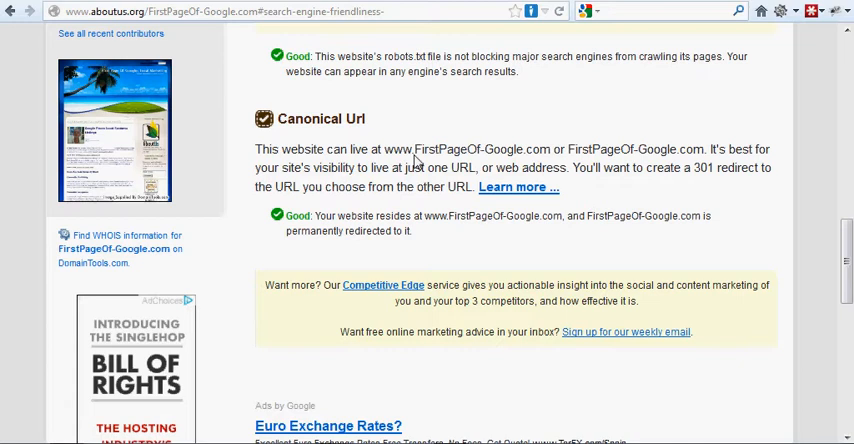
pyautogui.moveTo(568, 160)
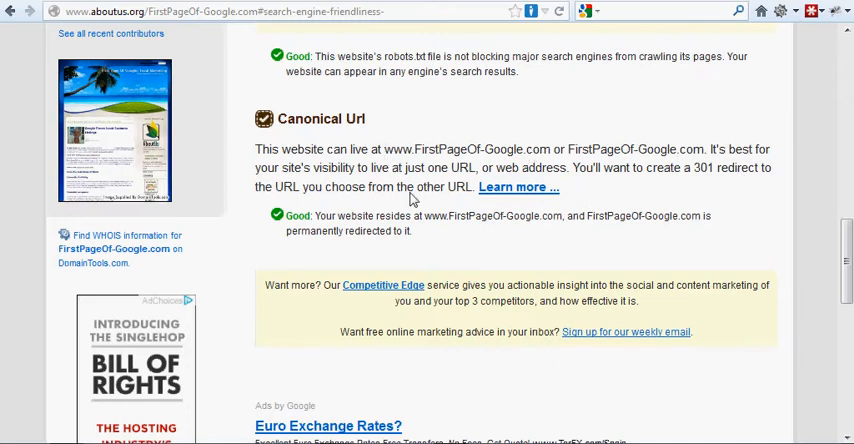
pyautogui.moveTo(472, 184)
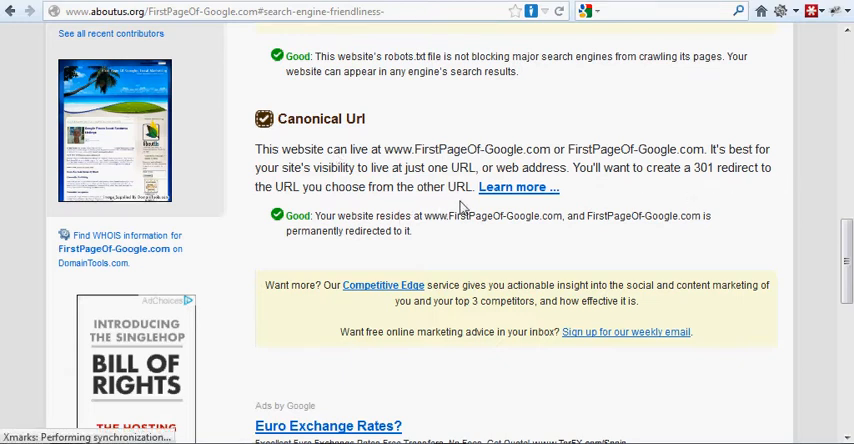
pyautogui.moveTo(292, 216)
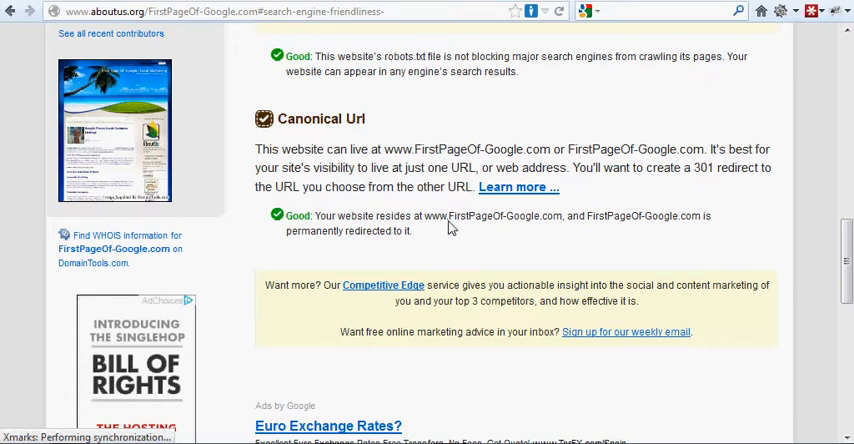
pyautogui.moveTo(576, 230)
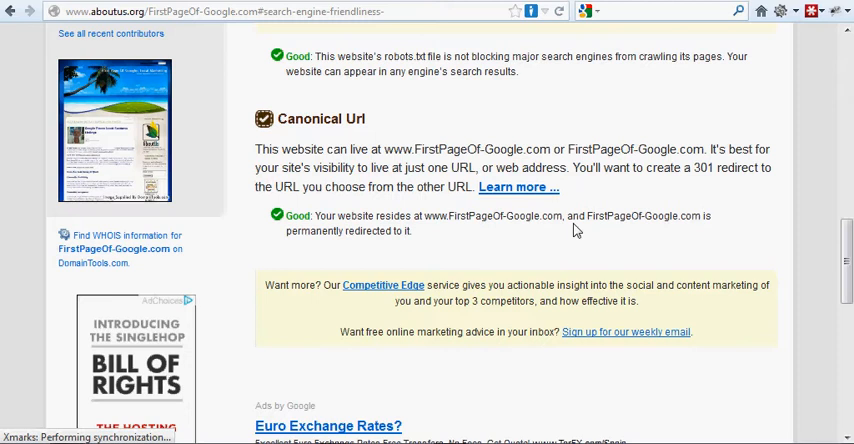
pyautogui.moveTo(660, 232)
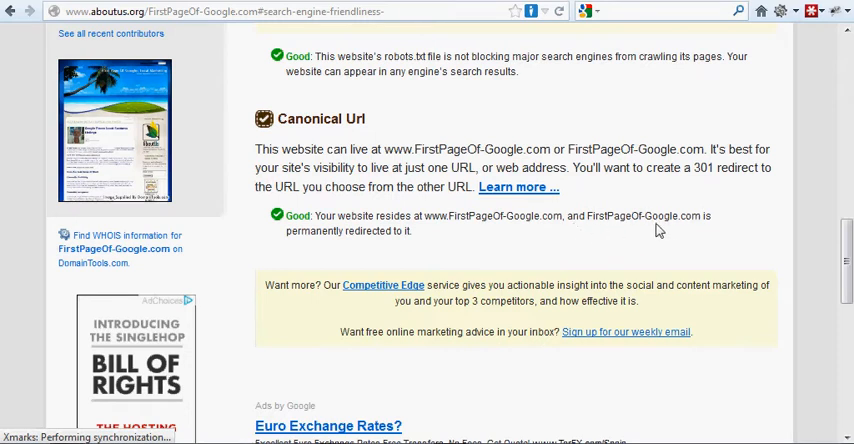
pyautogui.moveTo(408, 248)
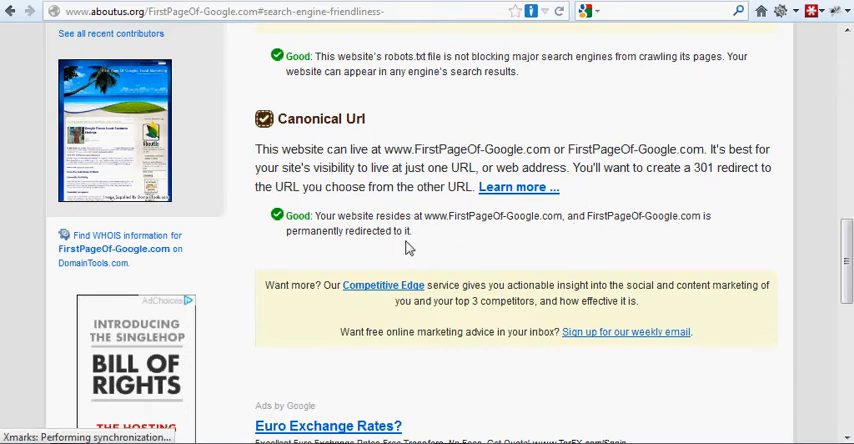
pyautogui.moveTo(518, 188)
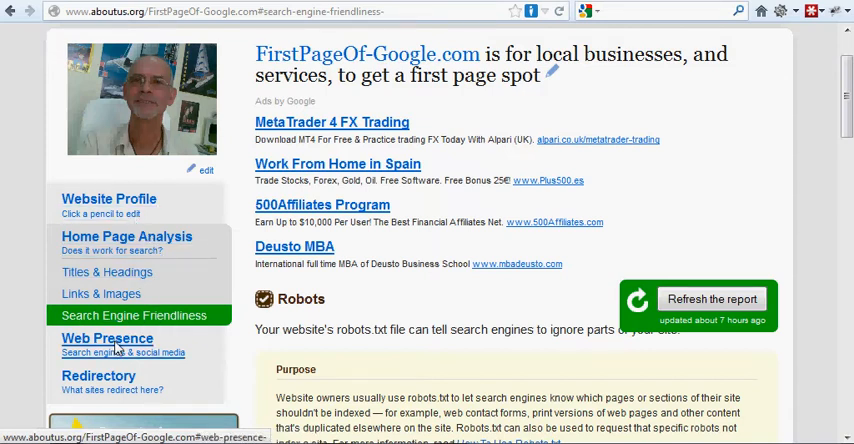
# Show the Web Presence report's Search Engine Visibility panel with backlinks and indexed pages.
pyautogui.click(108, 338)
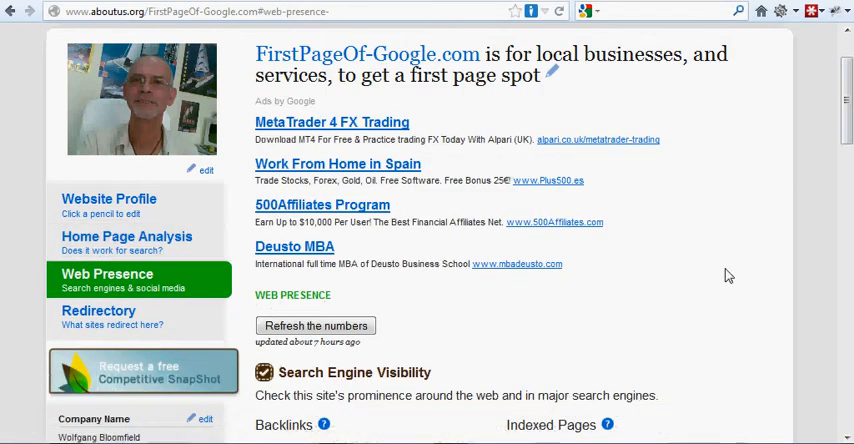
pyautogui.scroll(-3)
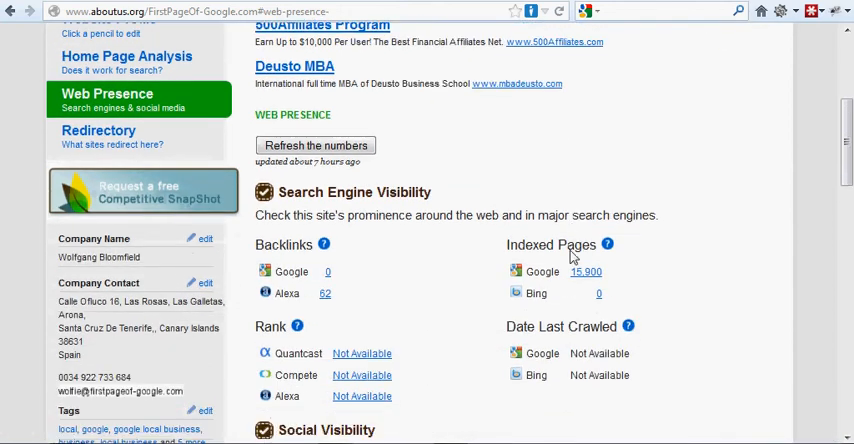
pyautogui.scroll(-3)
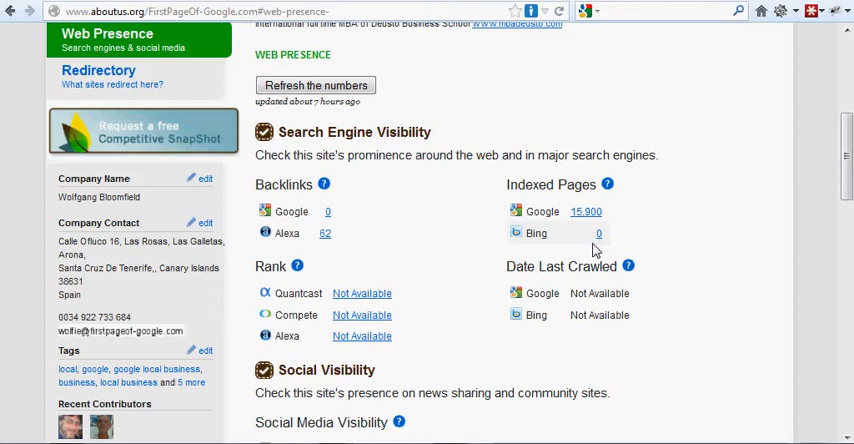
pyautogui.moveTo(332, 218)
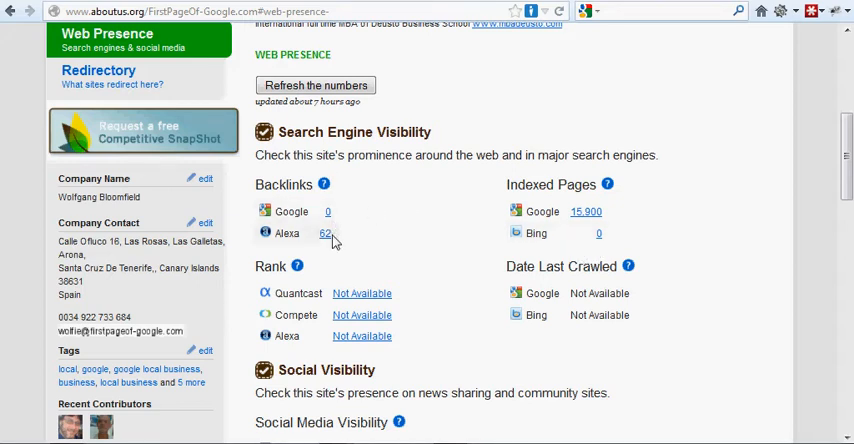
pyautogui.moveTo(324, 232)
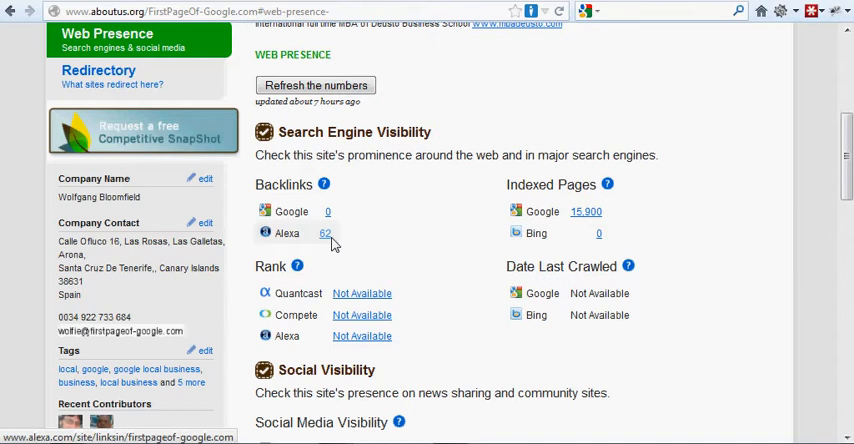
pyautogui.moveTo(334, 246)
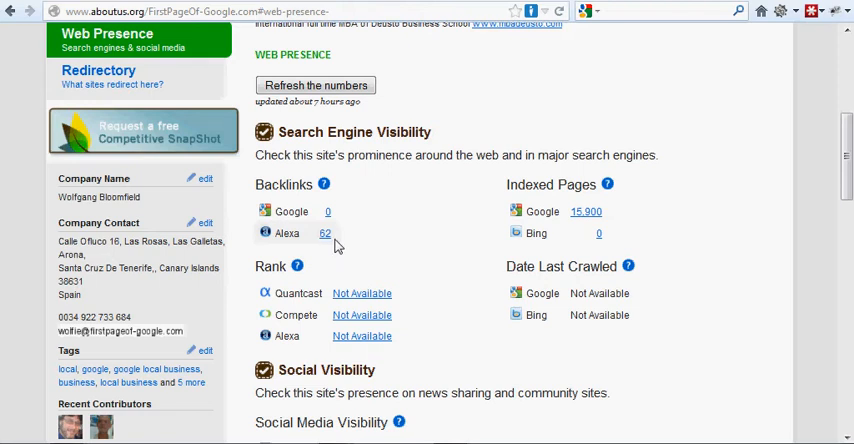
pyautogui.moveTo(496, 290)
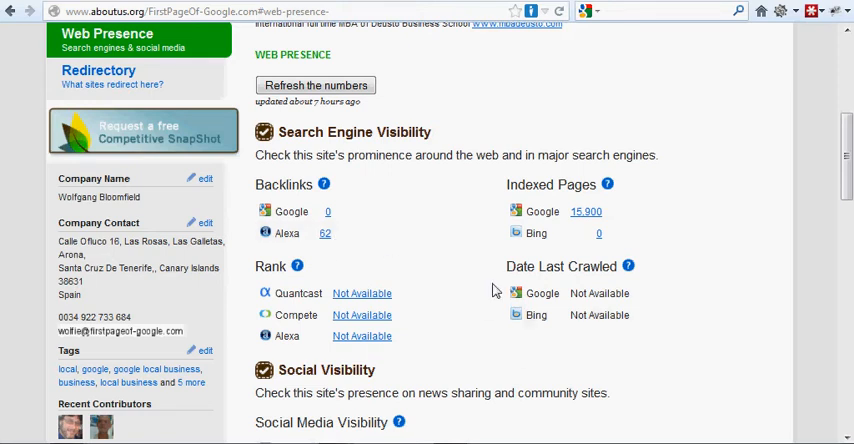
pyautogui.moveTo(386, 312)
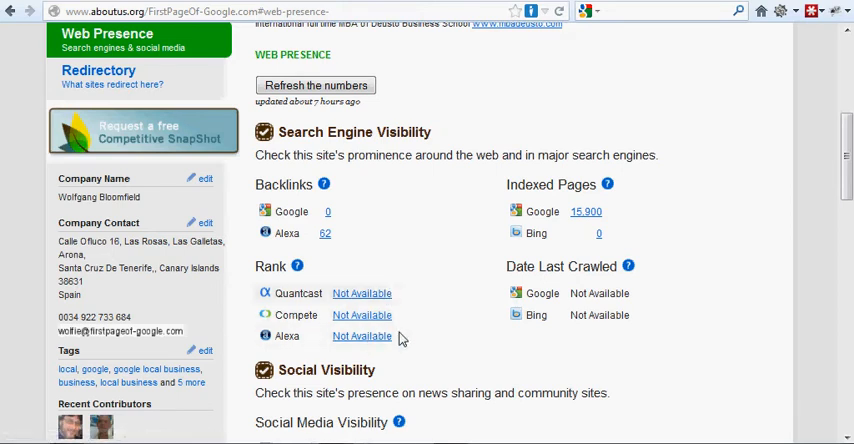
pyautogui.moveTo(362, 336)
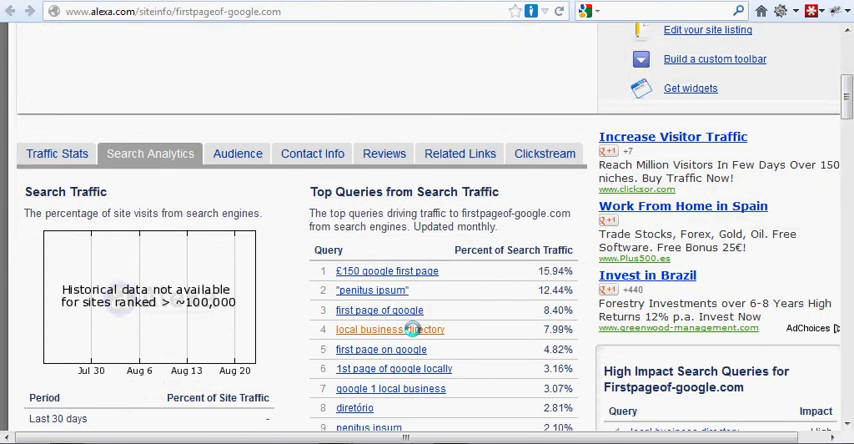
# Scroll Alexa's search analytics from top queries down to rising and declining search traffic.
pyautogui.scroll(-3)
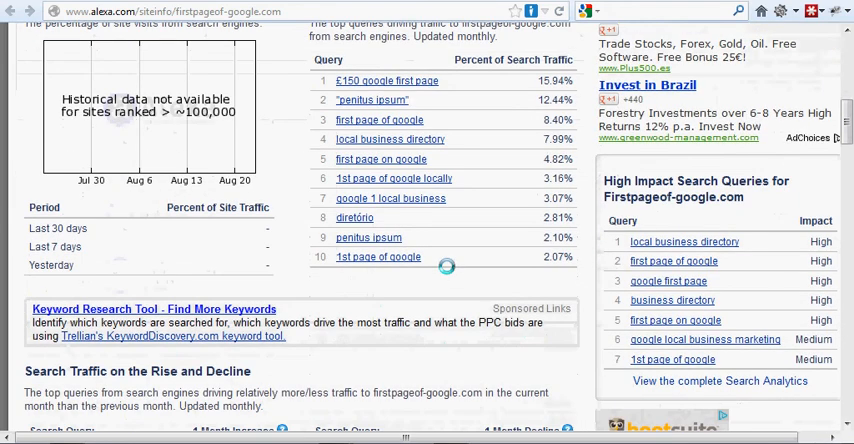
pyautogui.scroll(-3)
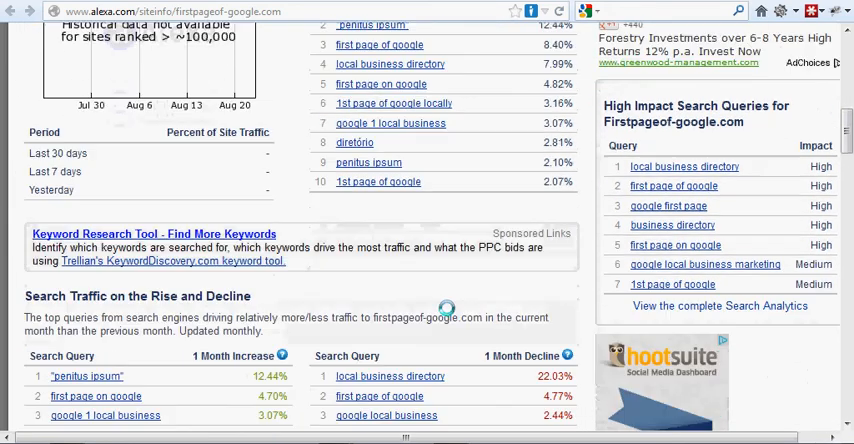
pyautogui.scroll(-3)
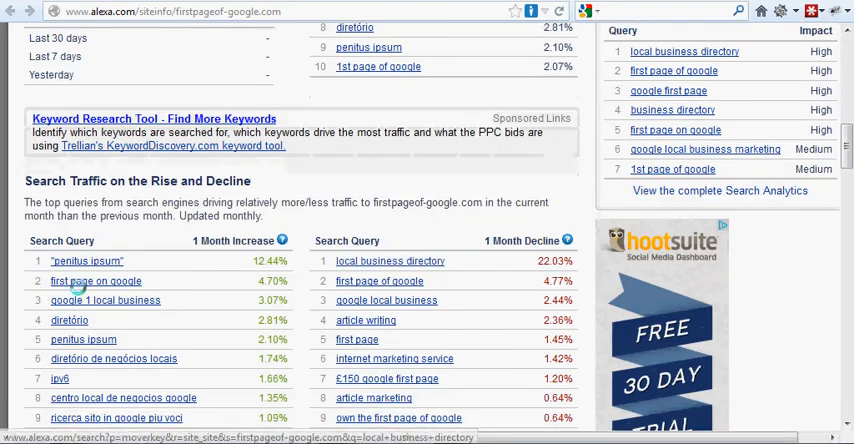